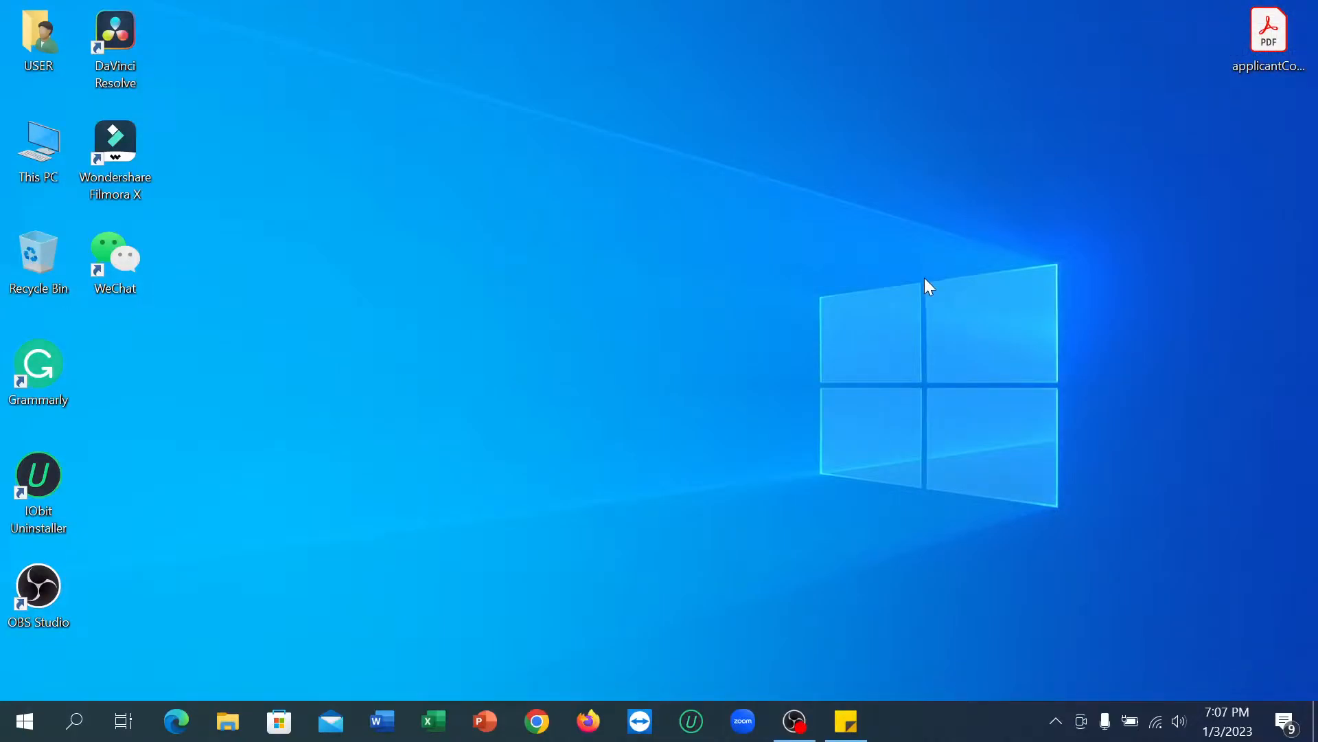
pyautogui.moveTo(846, 396)
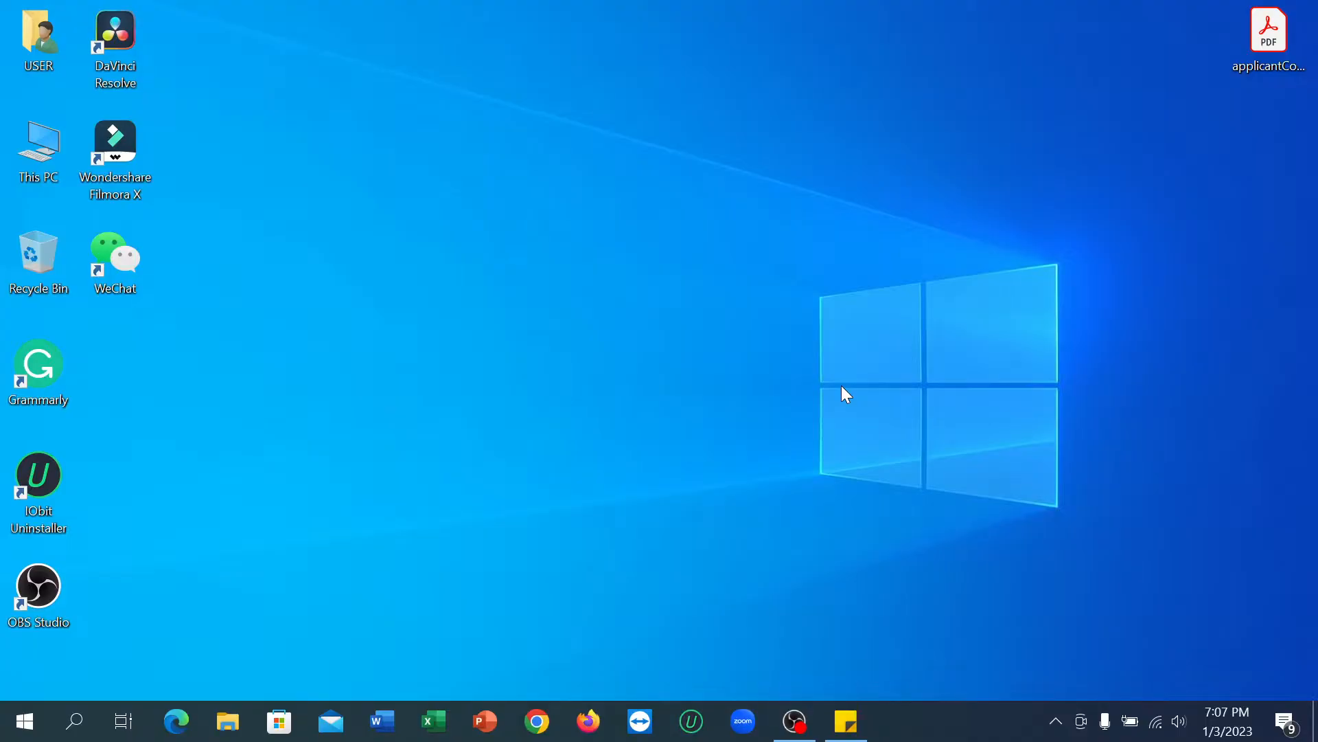
pyautogui.moveTo(187, 694)
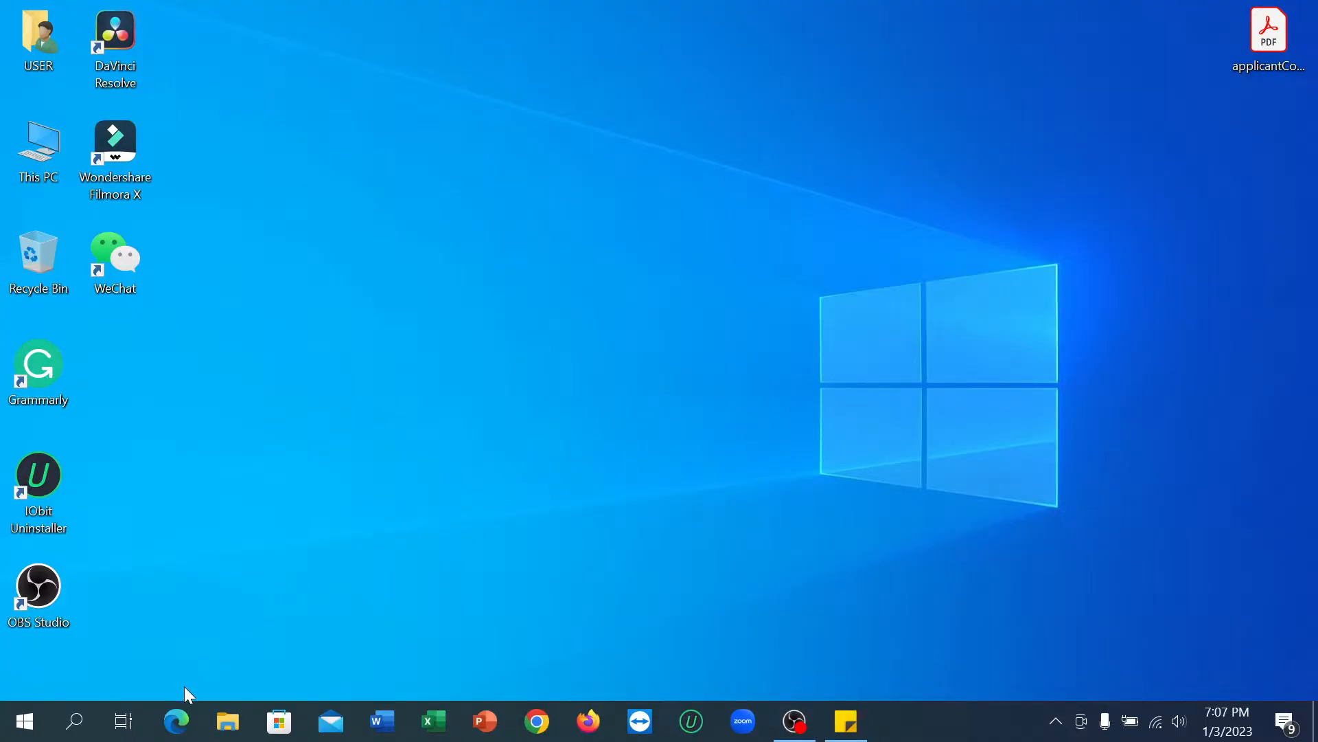
pyautogui.click(177, 721)
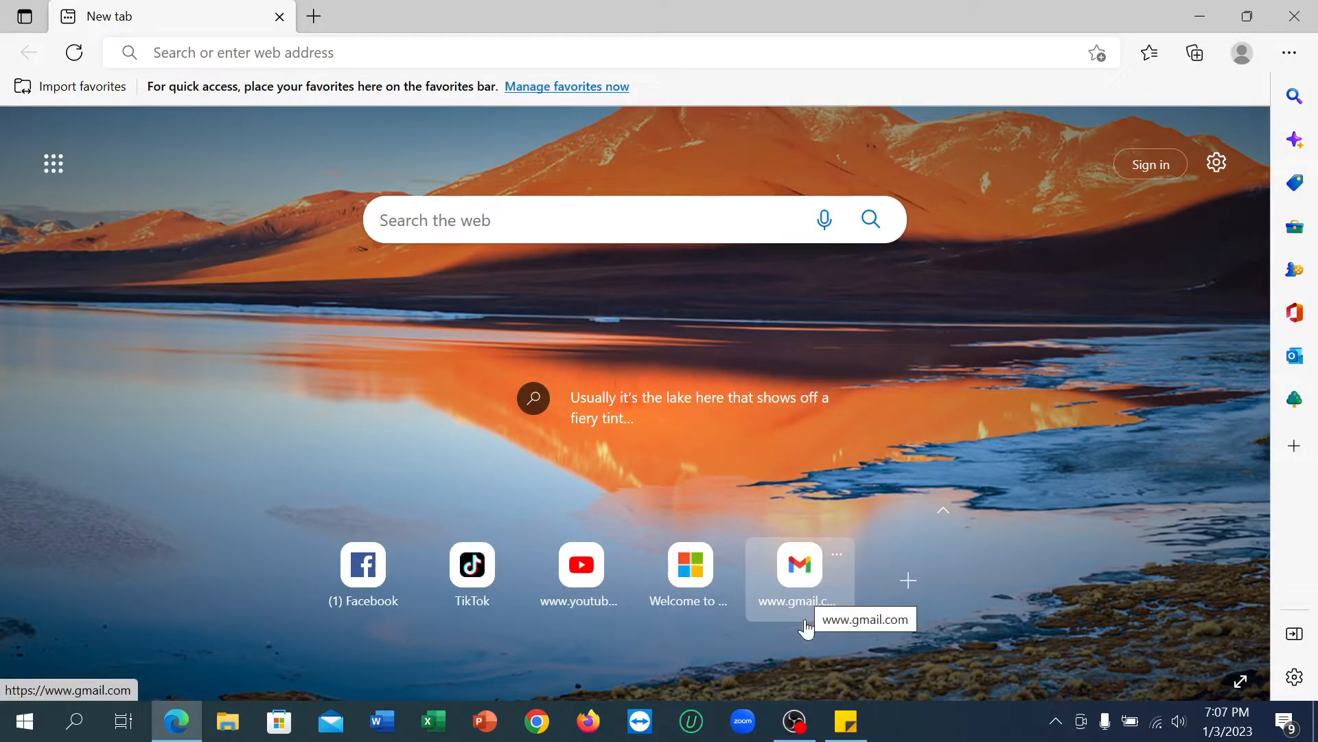
pyautogui.moveTo(931, 659)
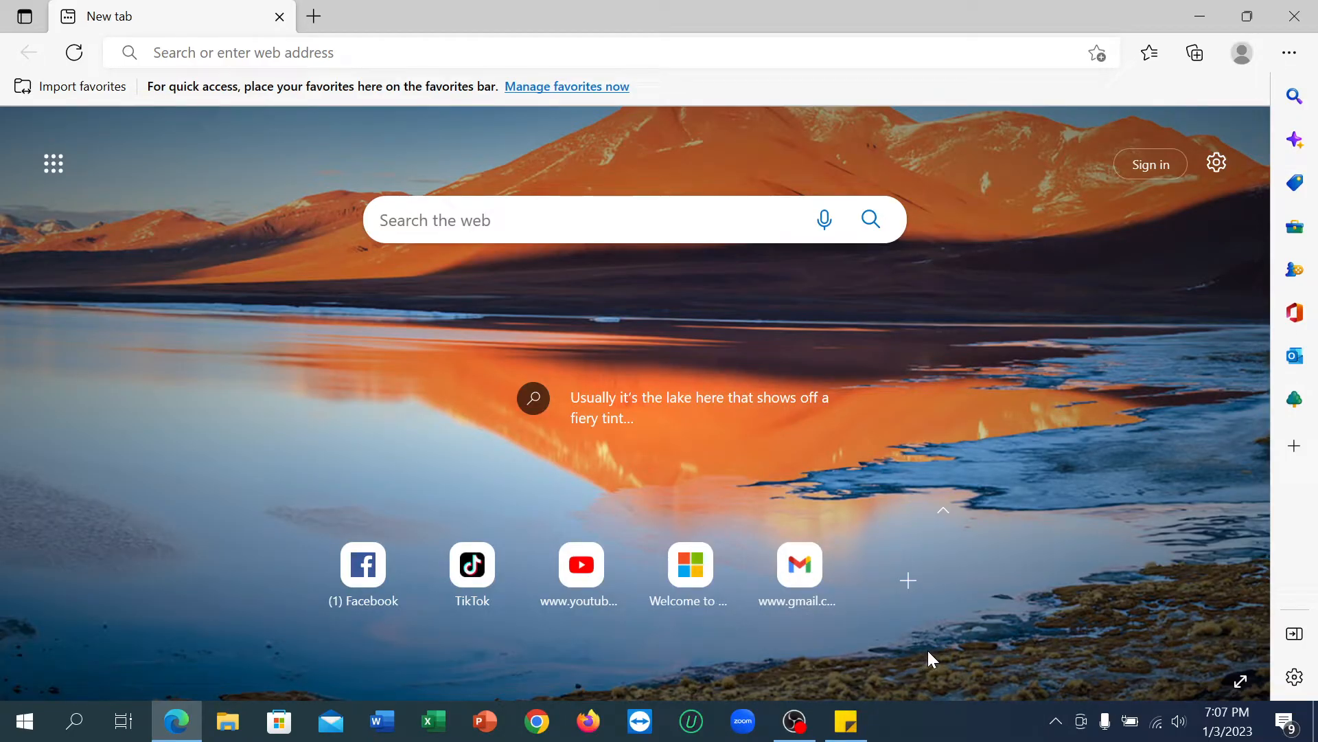
pyautogui.moveTo(883, 637)
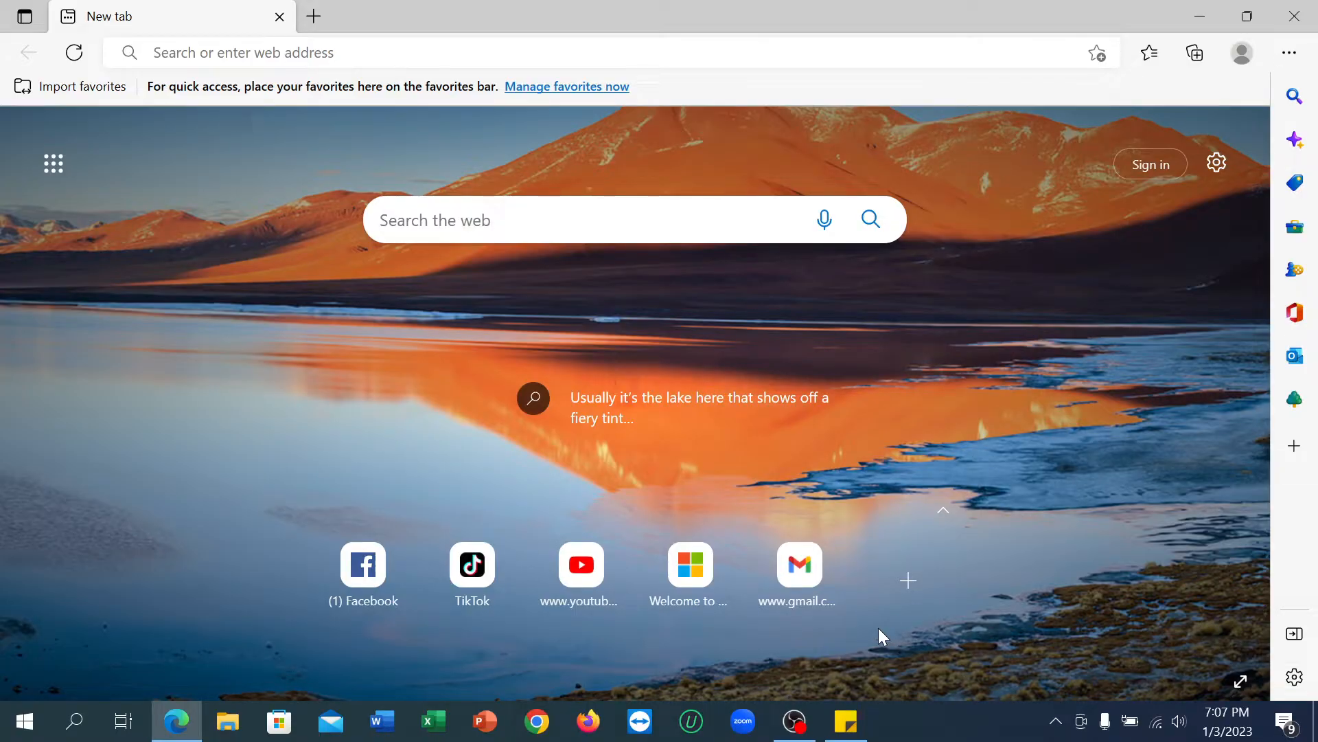
pyautogui.click(799, 572)
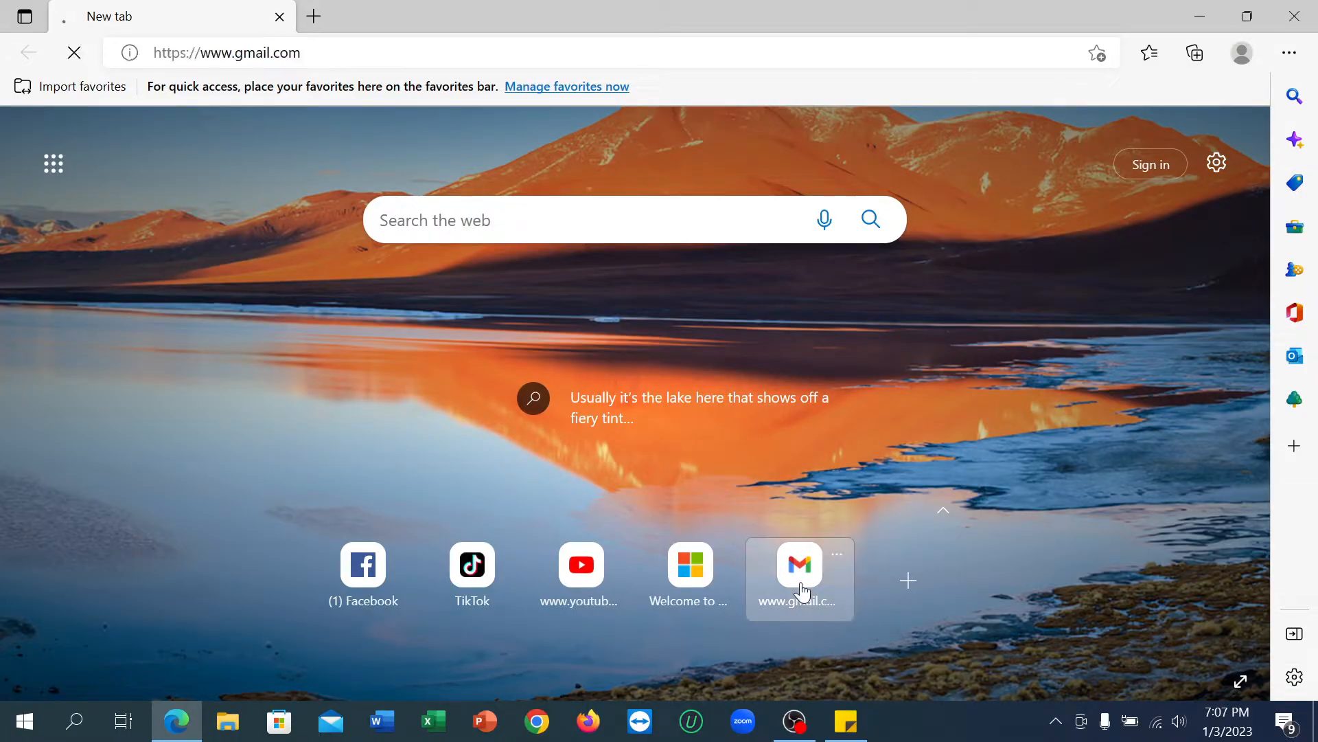
# - Fill the Google sign-in email field with the saved autofill address and submit it
pyautogui.click(798, 563)
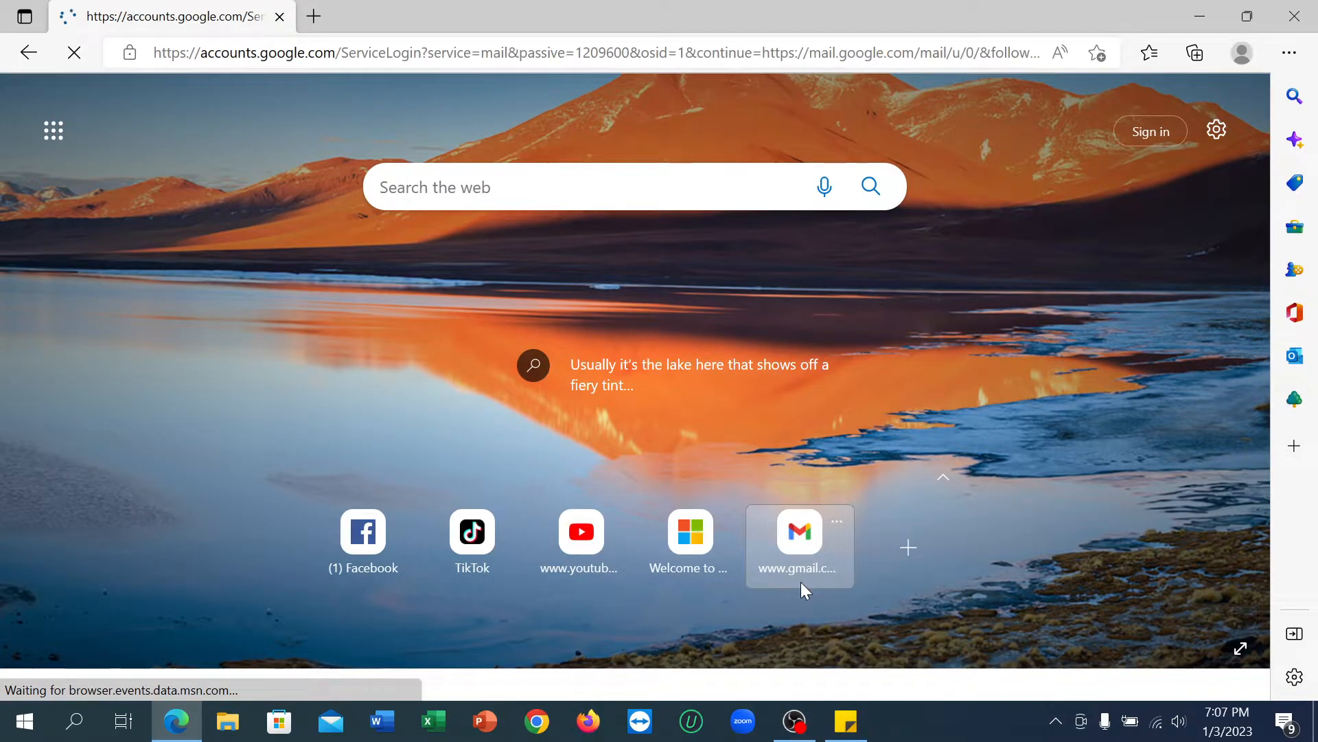
pyautogui.click(798, 530)
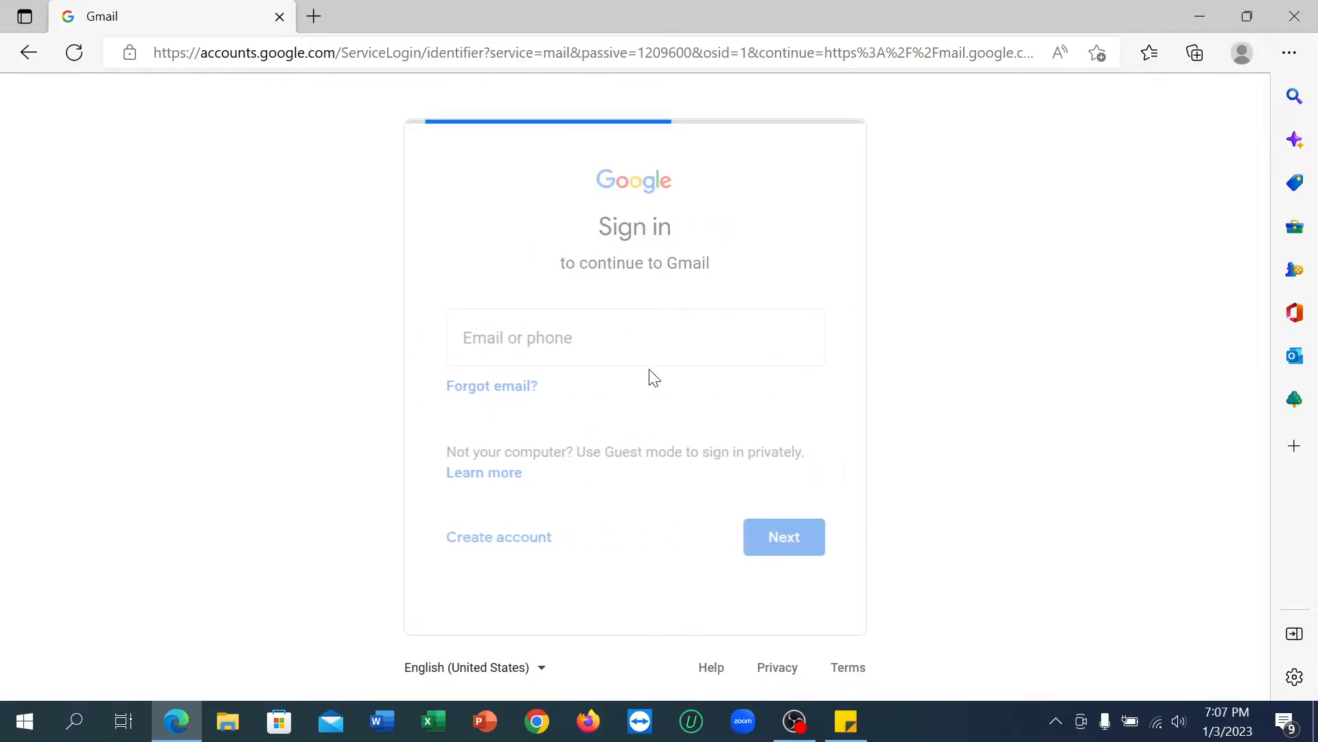
pyautogui.click(635, 337)
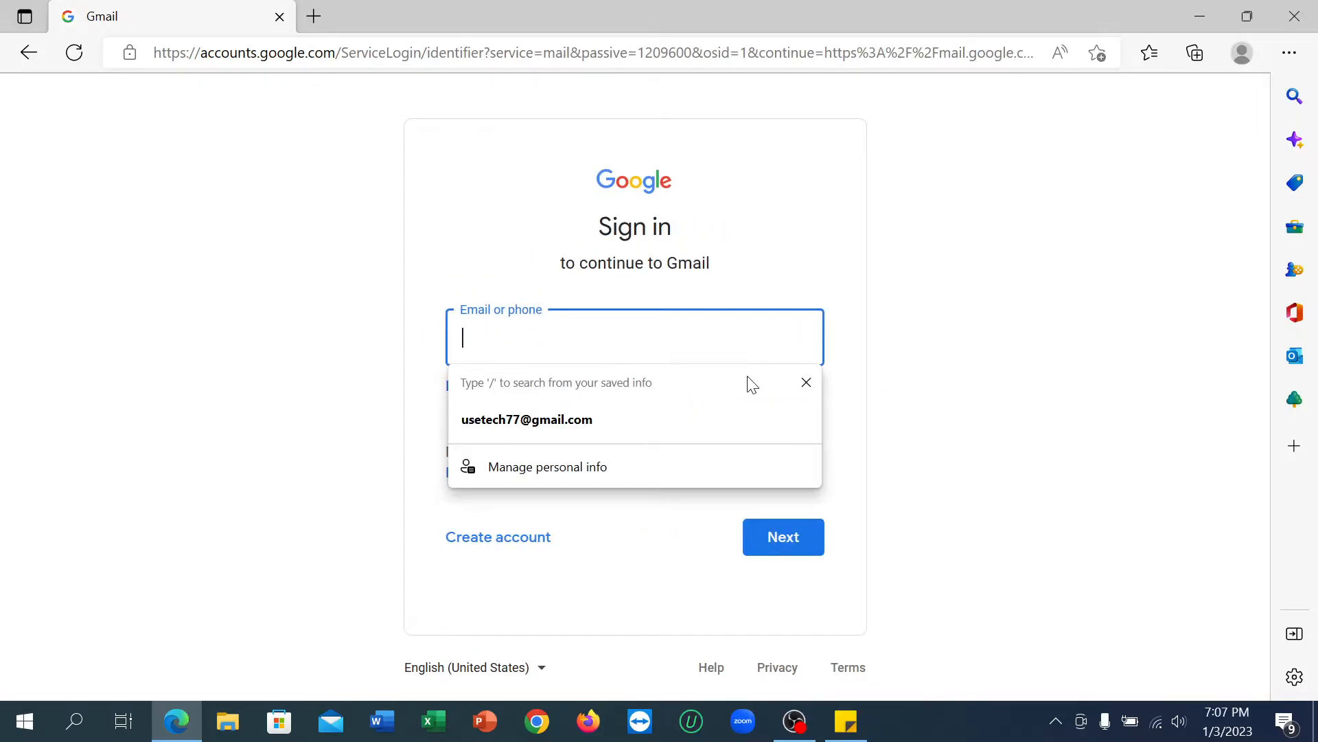
pyautogui.click(528, 419)
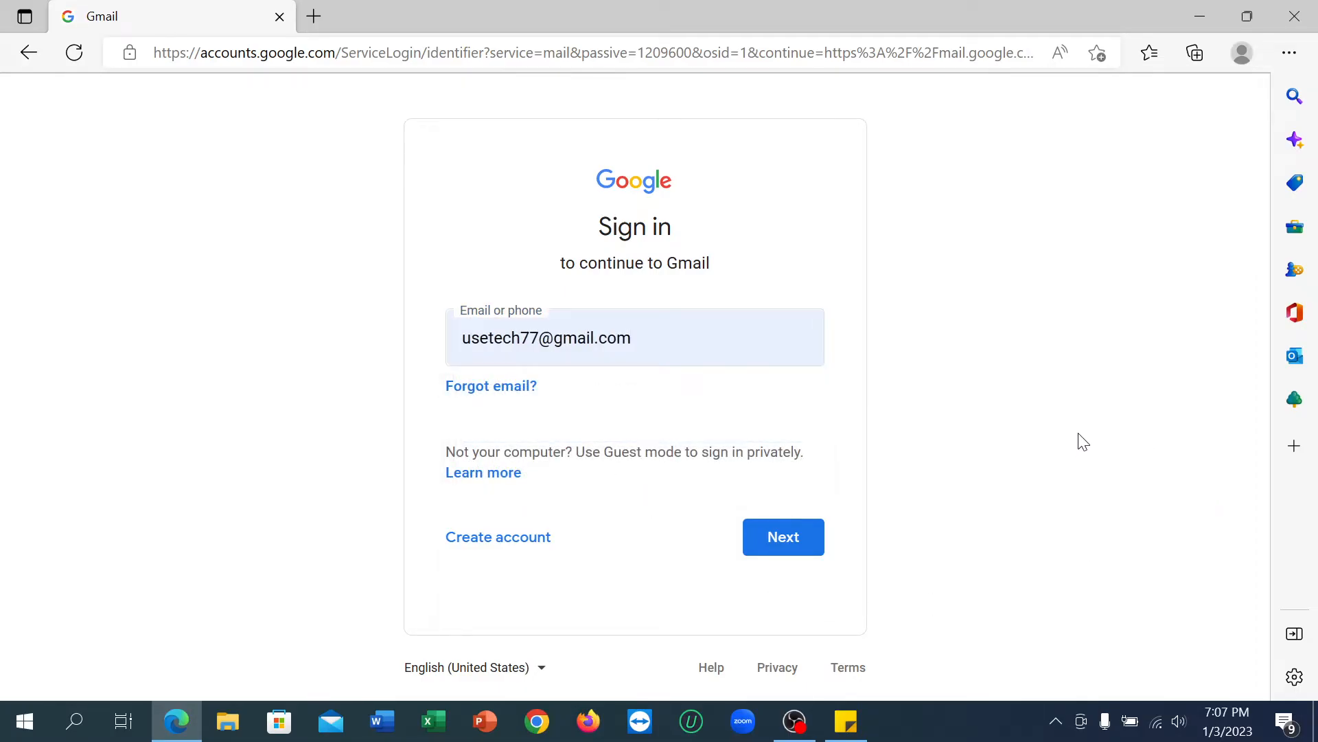
pyautogui.click(781, 536)
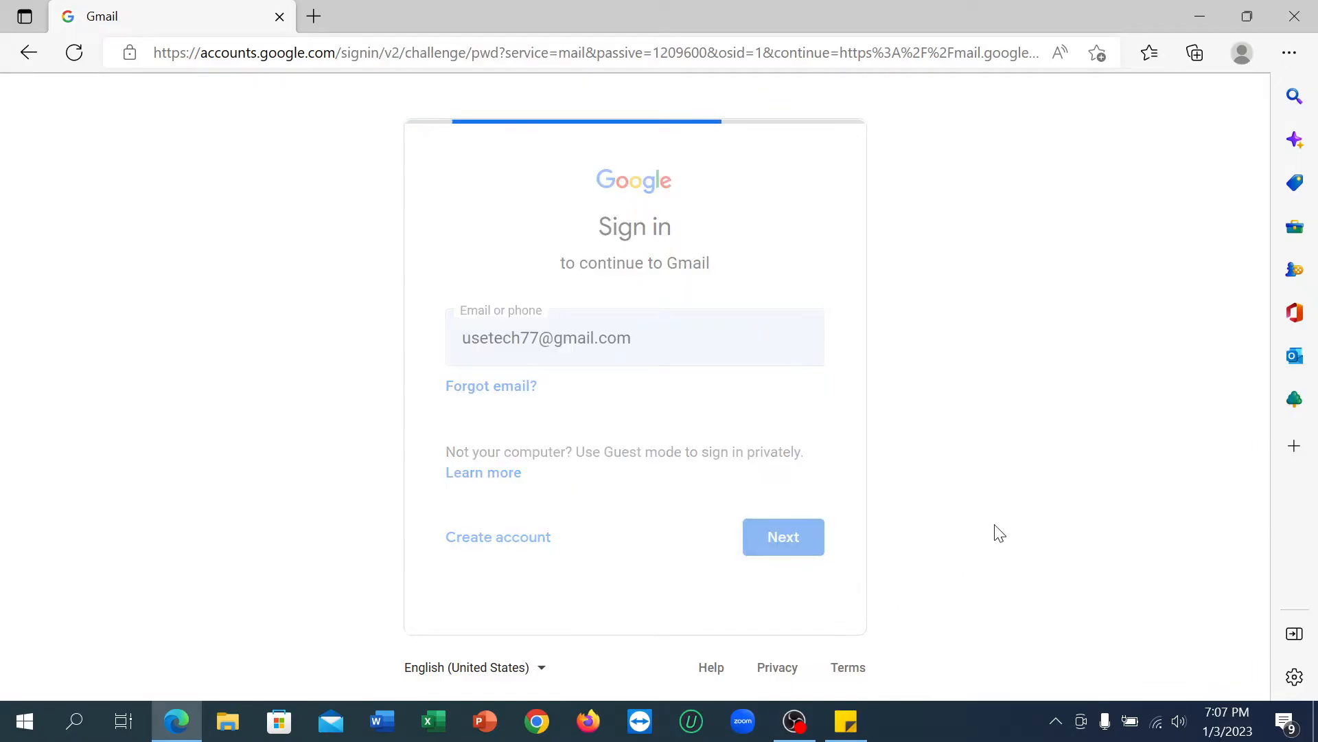
# - Type the account password and submit it to sign in to Gmail
pyautogui.click(782, 536)
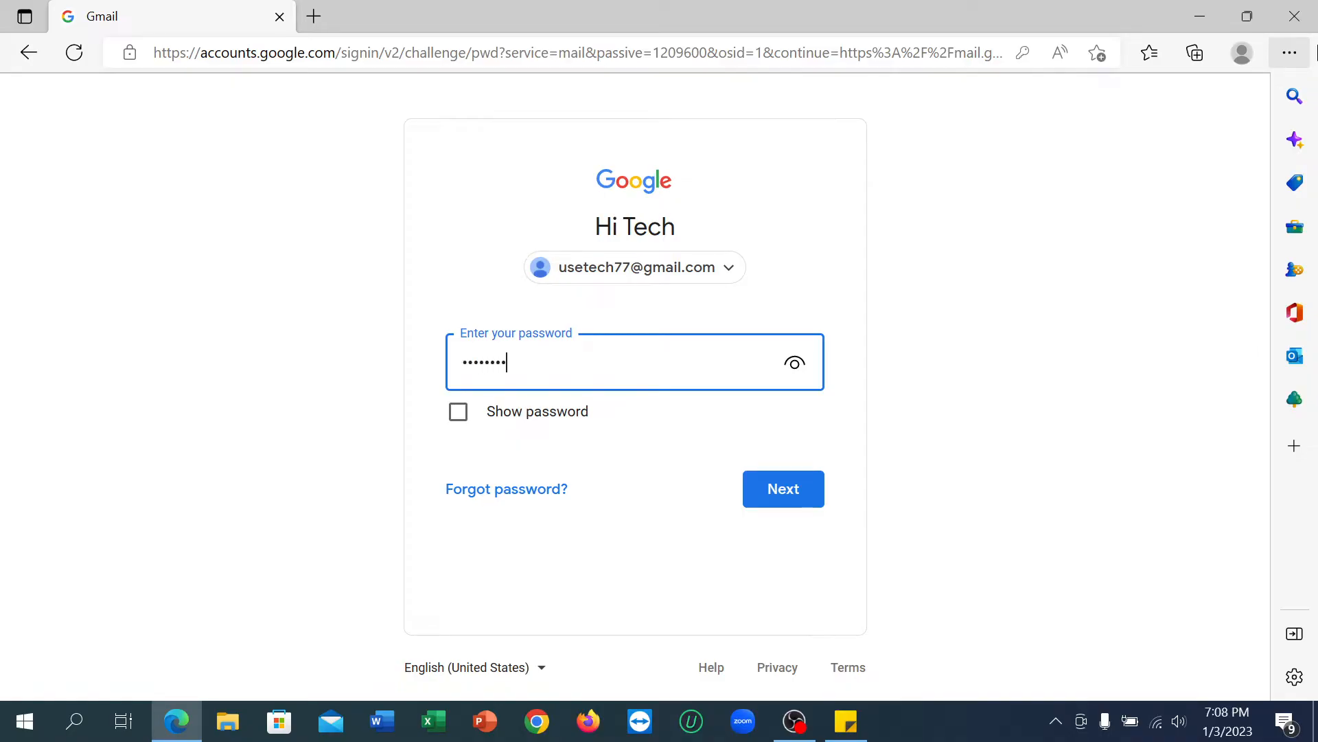
pyautogui.write('••')
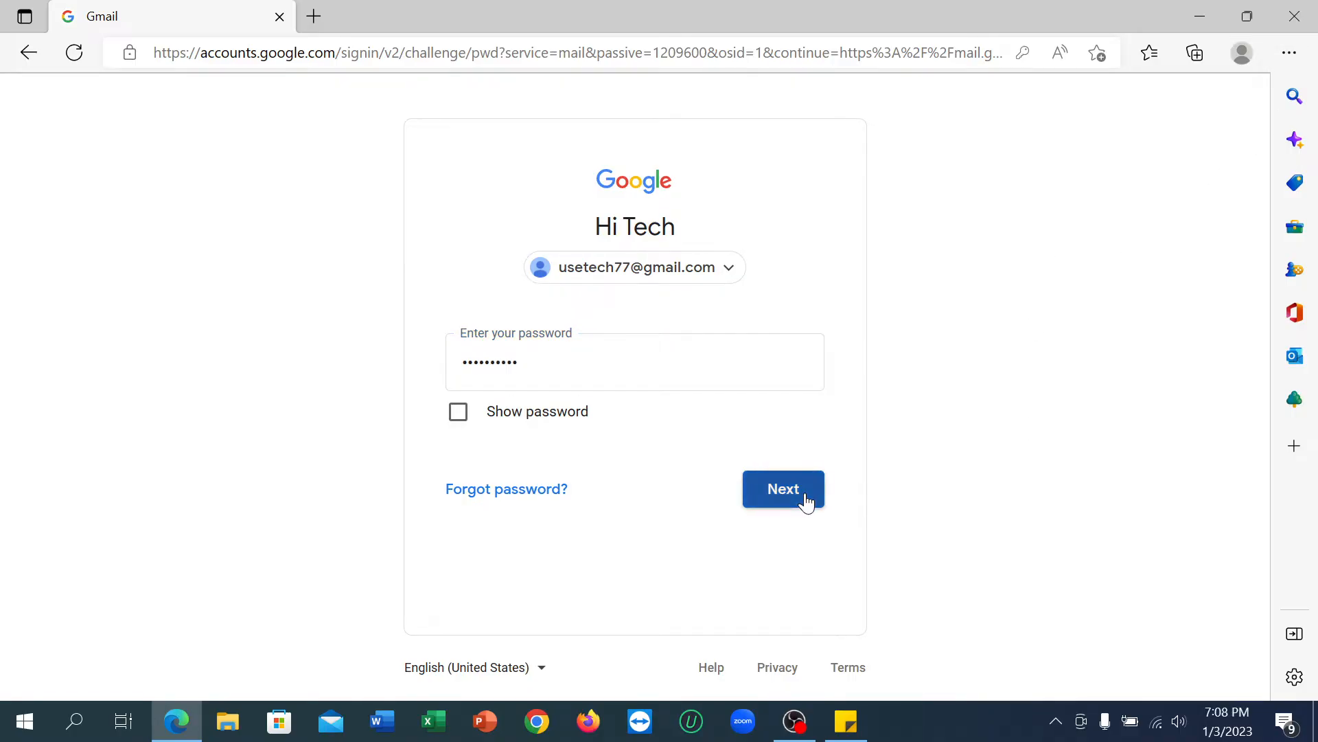
pyautogui.click(782, 488)
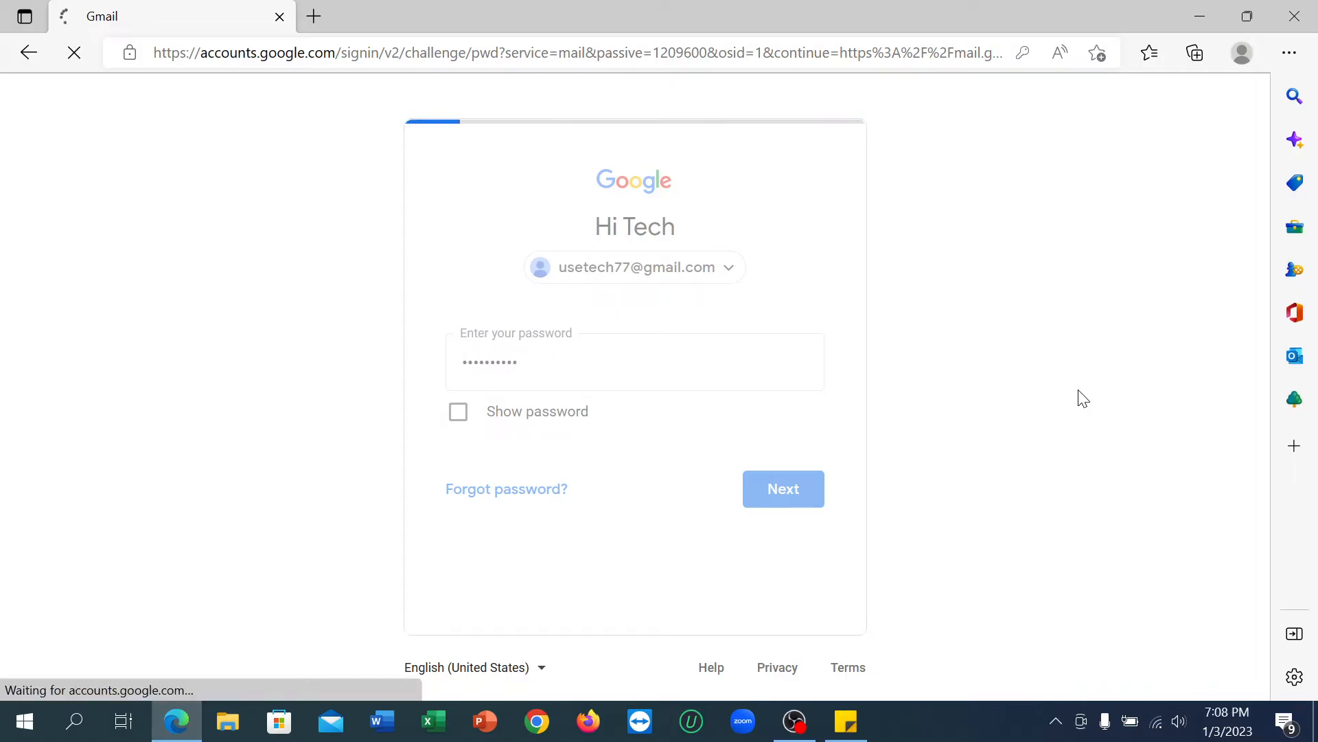
pyautogui.click(782, 488)
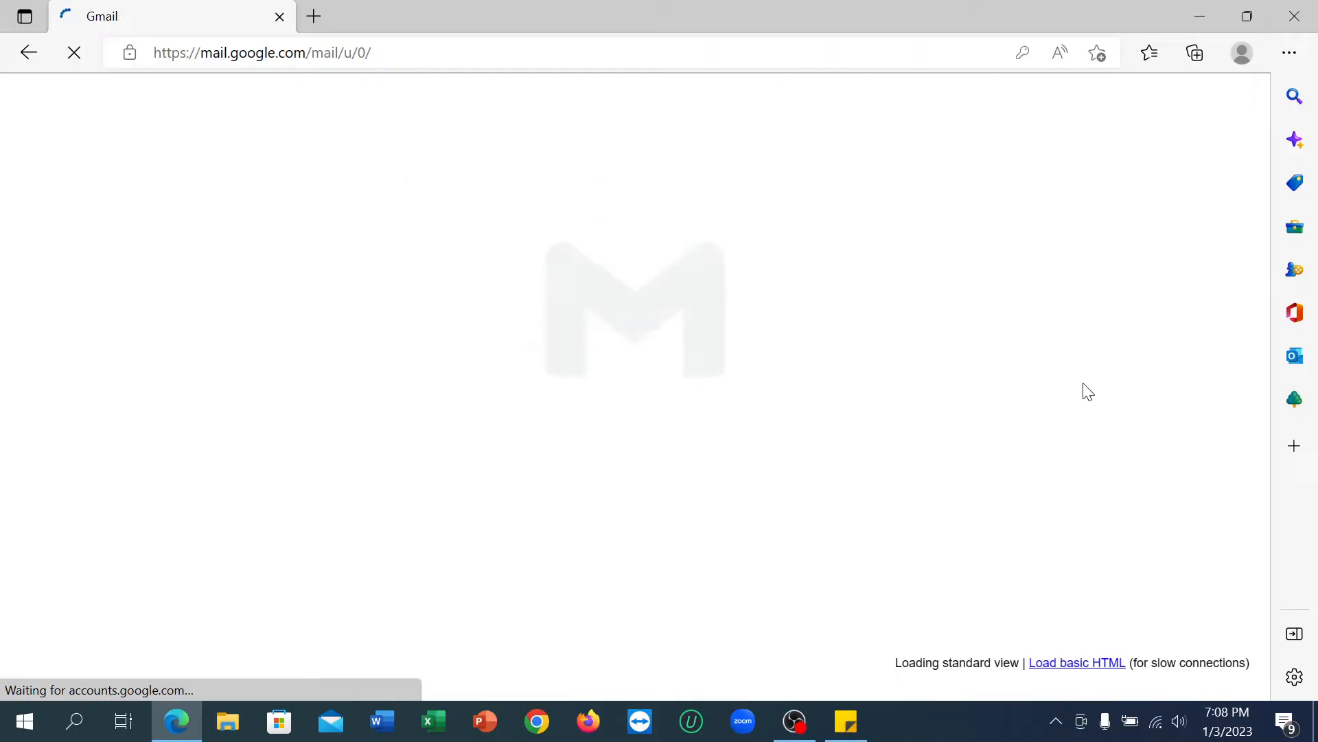